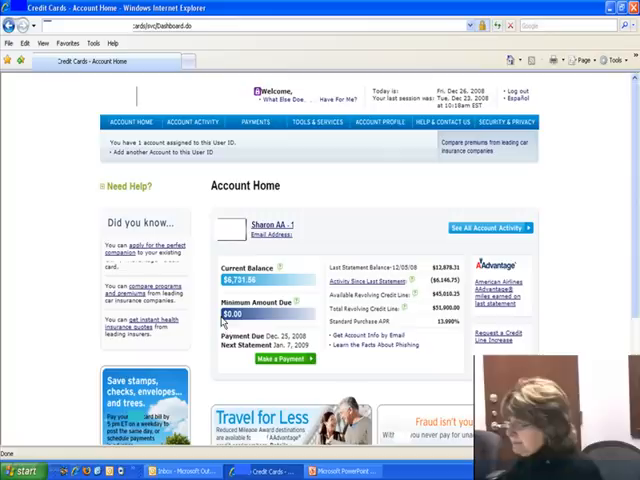
mouse_move(256, 318)
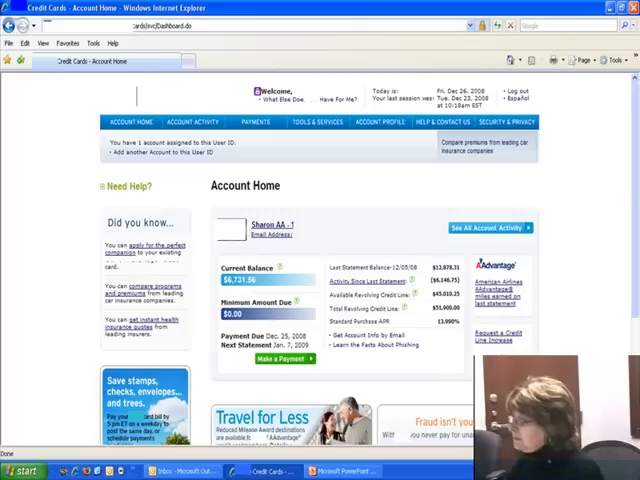
mouse_move(172, 424)
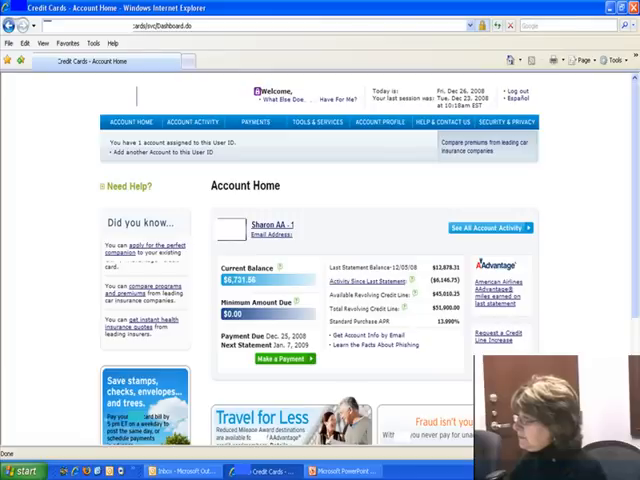
mouse_move(484, 260)
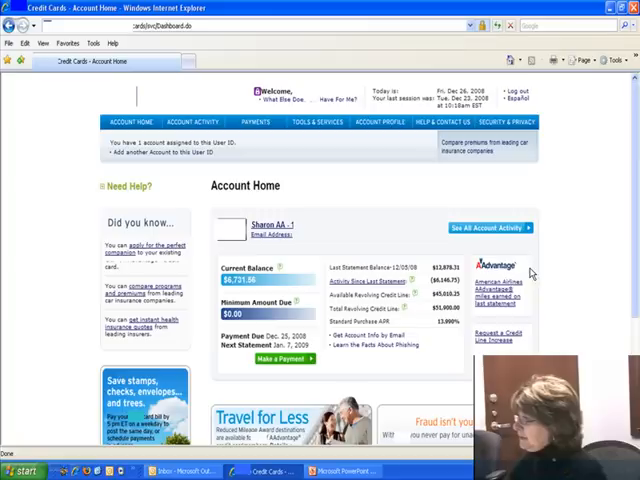
mouse_move(500, 298)
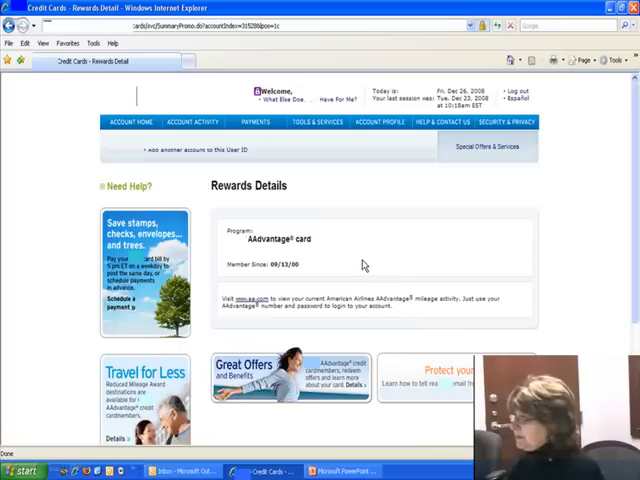
mouse_move(332, 254)
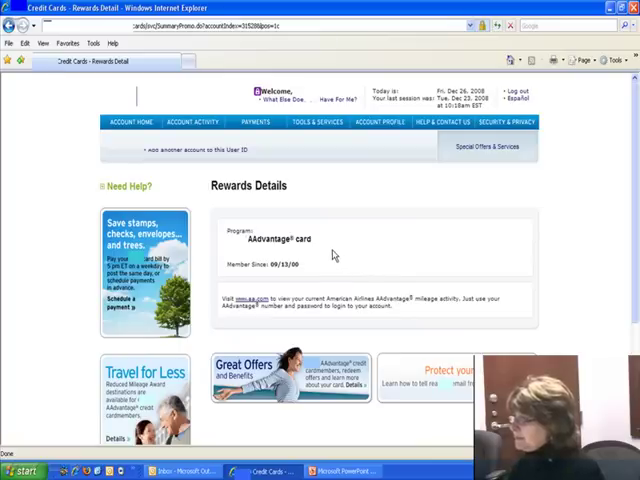
mouse_move(342, 260)
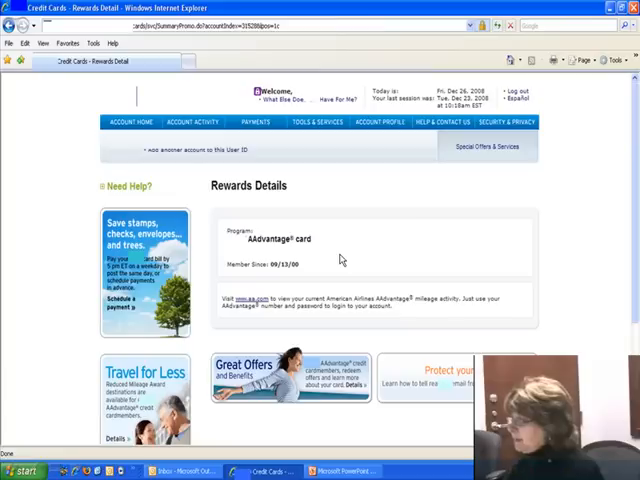
mouse_move(348, 268)
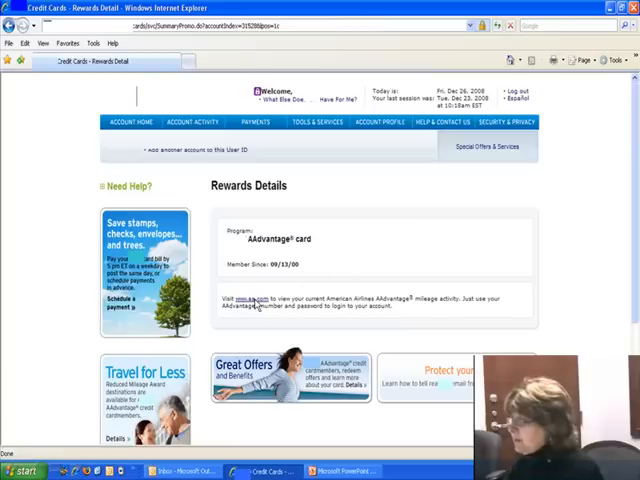
mouse_move(318, 304)
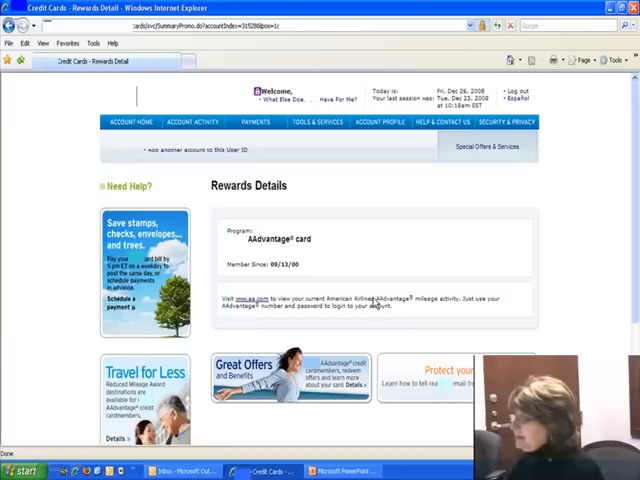
mouse_move(340, 316)
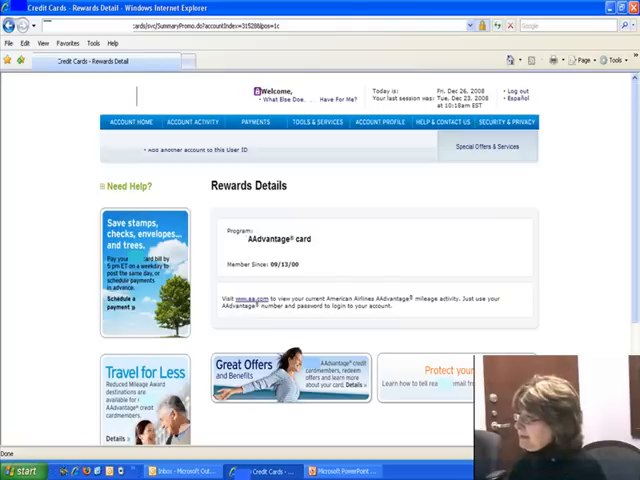
mouse_move(400, 252)
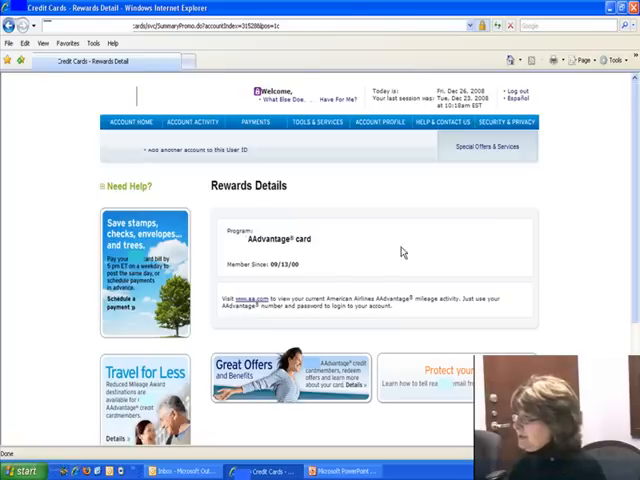
mouse_move(444, 264)
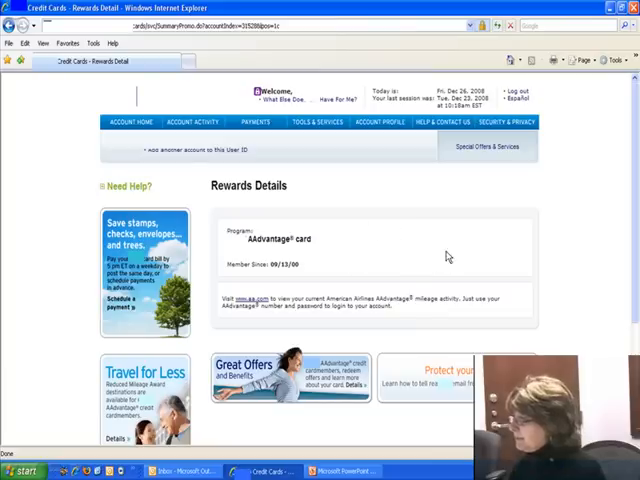
mouse_move(420, 262)
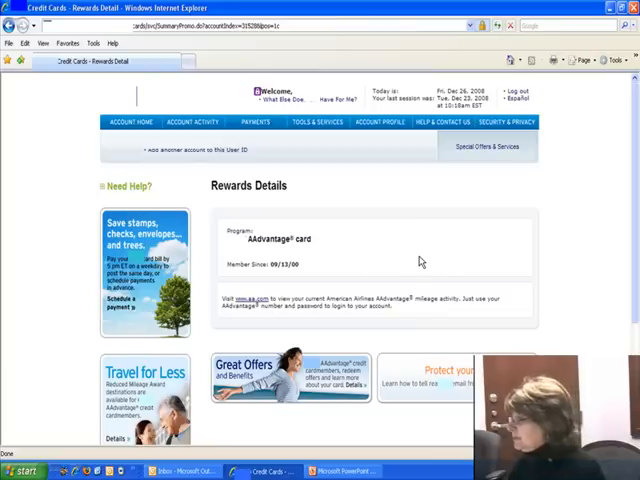